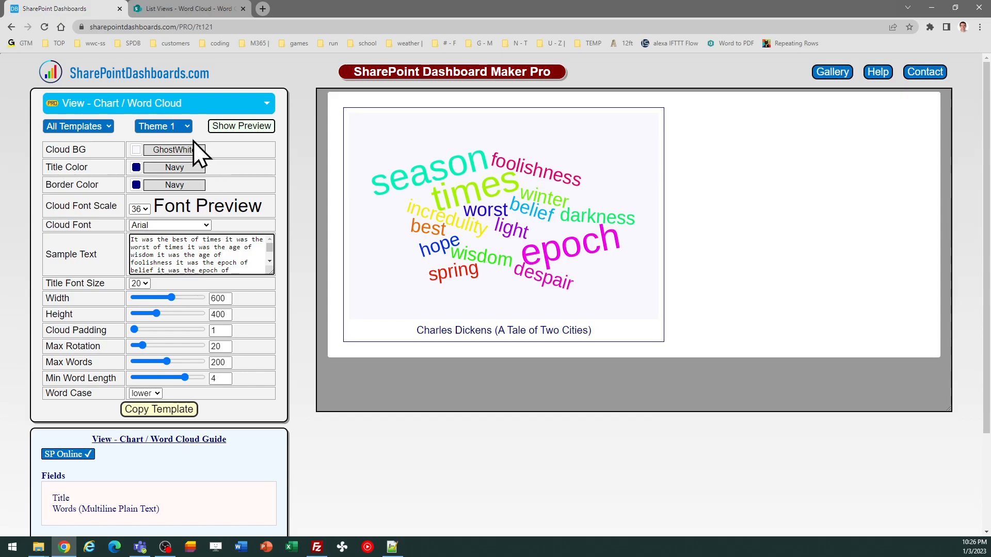
# Step: Cycle the cloud through Theme 2 and Theme 3, then settle back on Theme 1
pyautogui.click(159, 126)
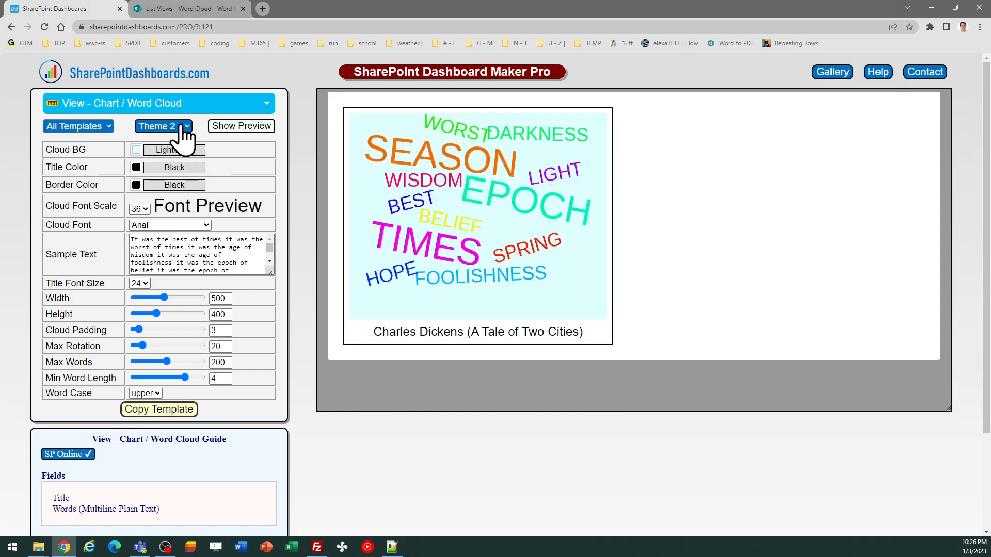
pyautogui.click(159, 125)
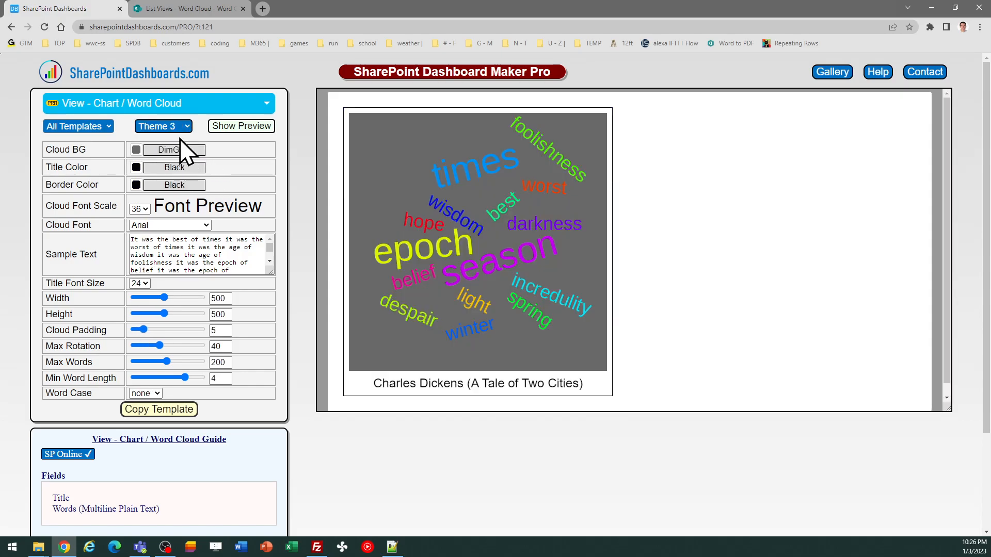
pyautogui.click(159, 126)
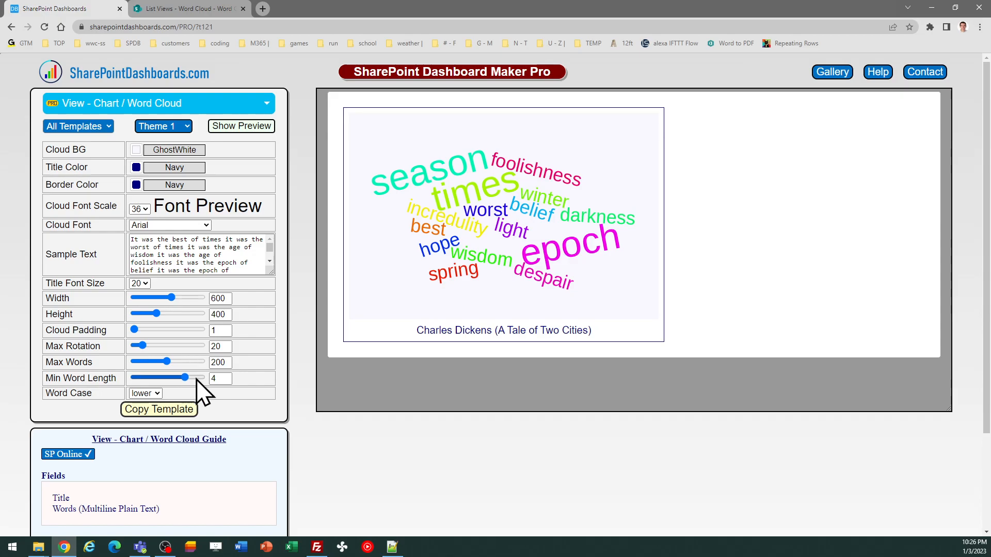
pyautogui.moveTo(201, 390)
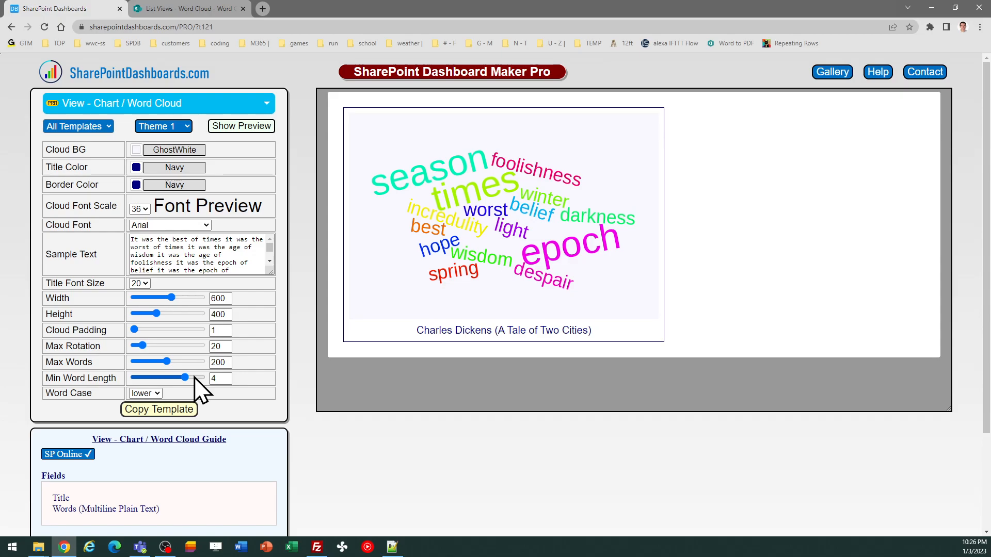
pyautogui.moveTo(193, 392)
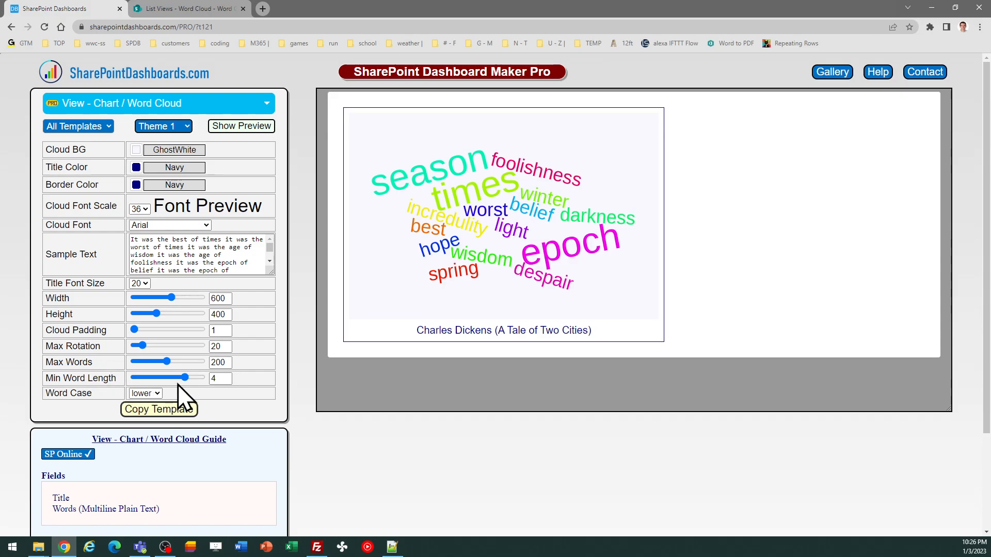
# Step: Set the cloud's Word Case to upper
pyautogui.click(144, 394)
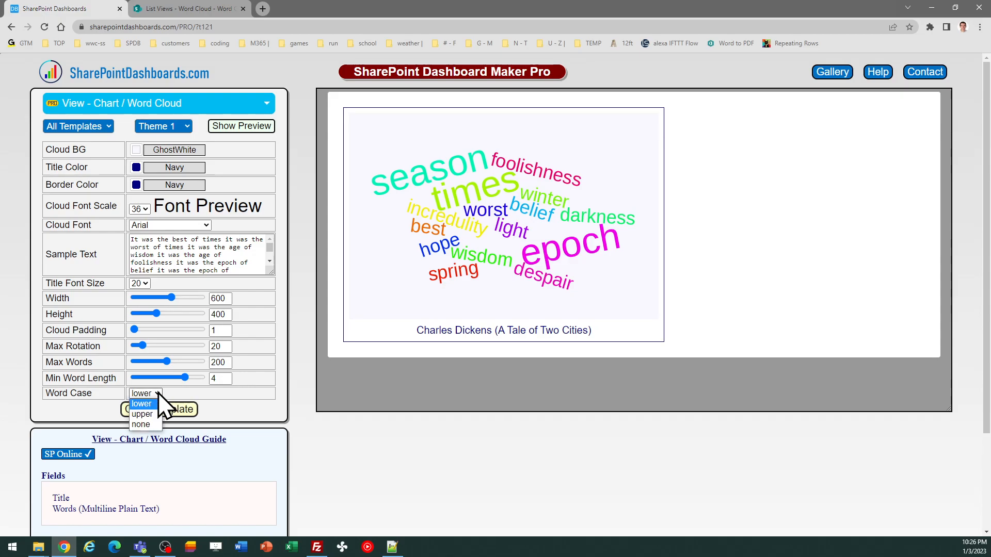
pyautogui.click(141, 414)
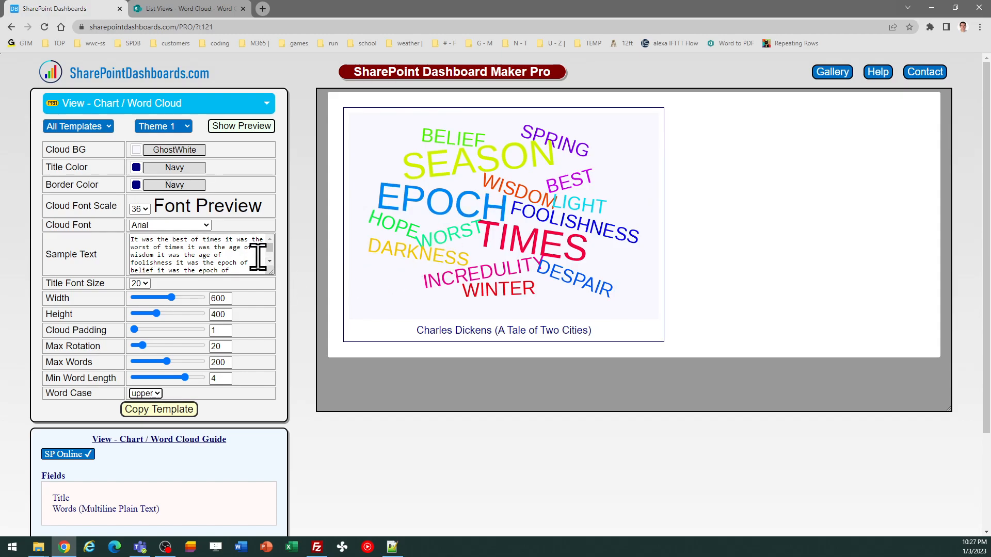
pyautogui.moveTo(221, 203)
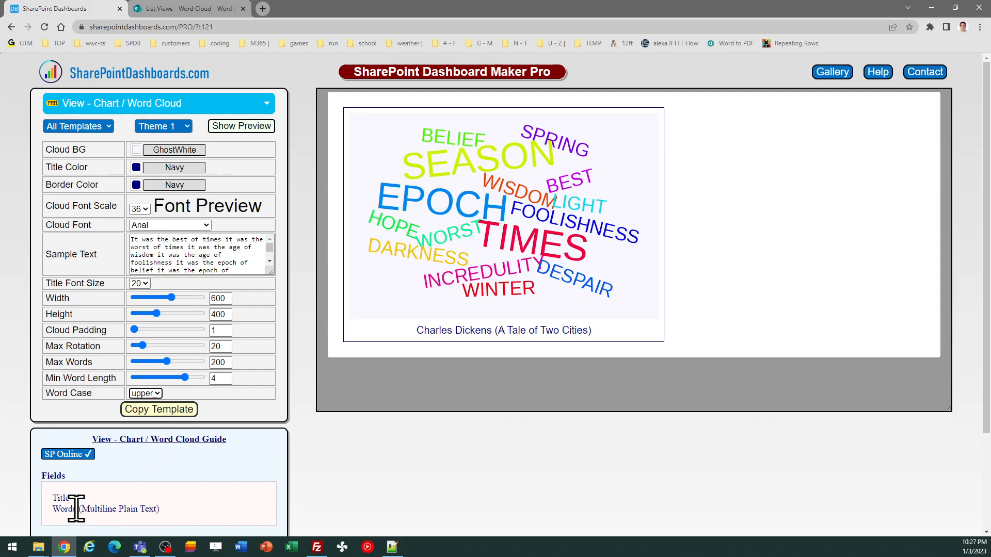
pyautogui.moveTo(190, 524)
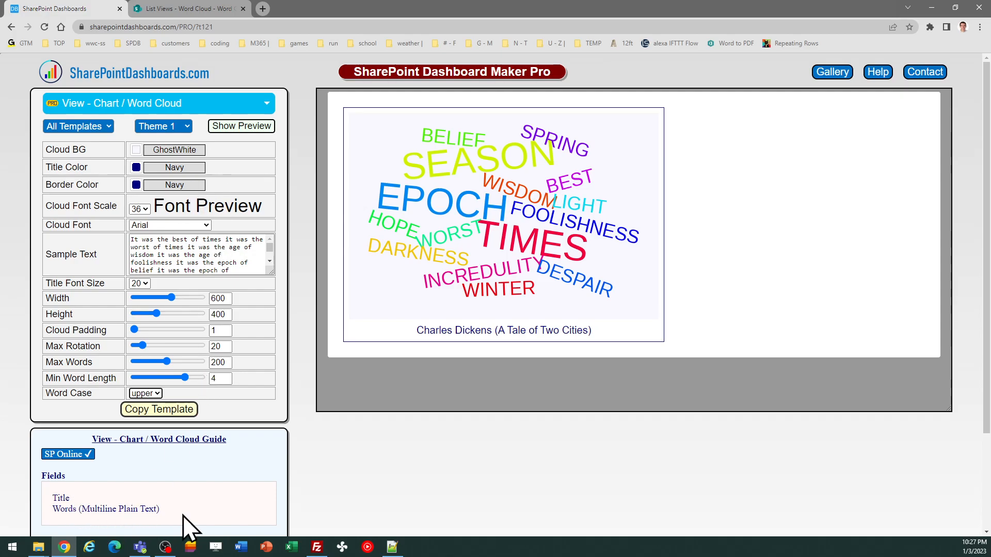
pyautogui.moveTo(168, 531)
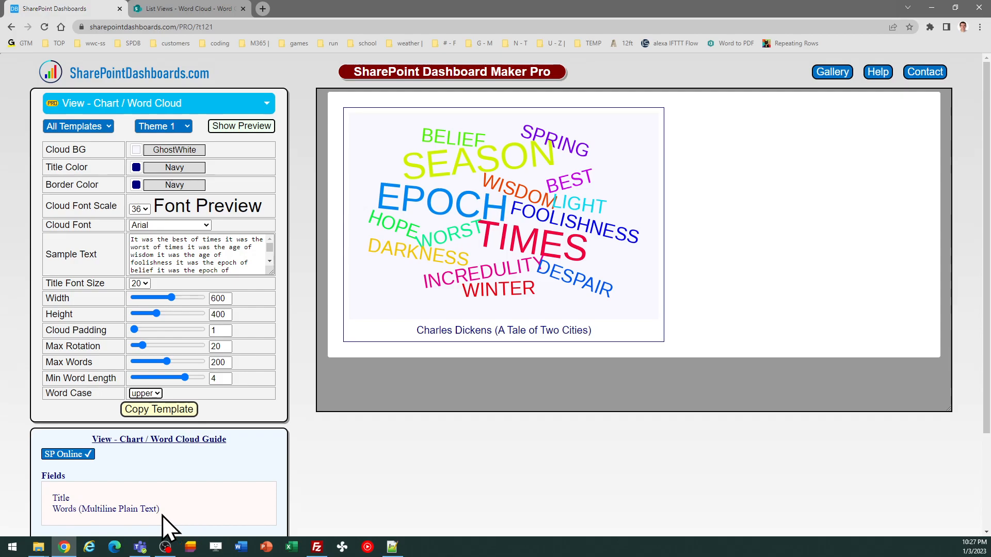
pyautogui.moveTo(217, 502)
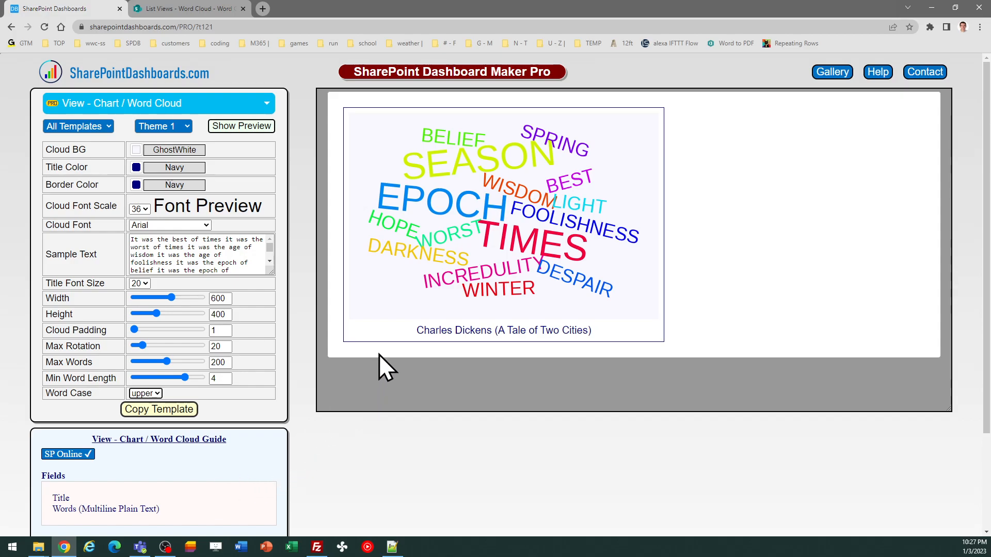
pyautogui.moveTo(503, 256)
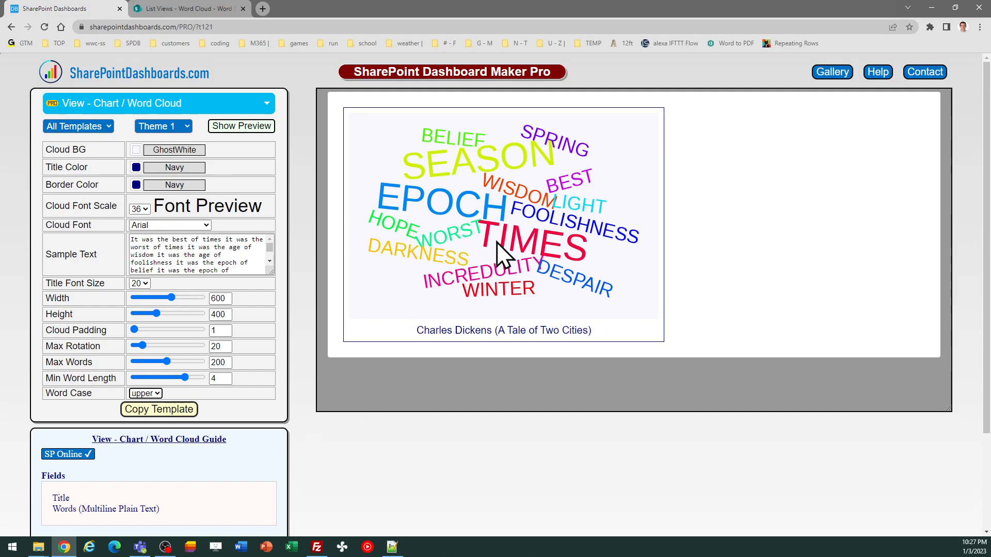
pyautogui.moveTo(497, 247)
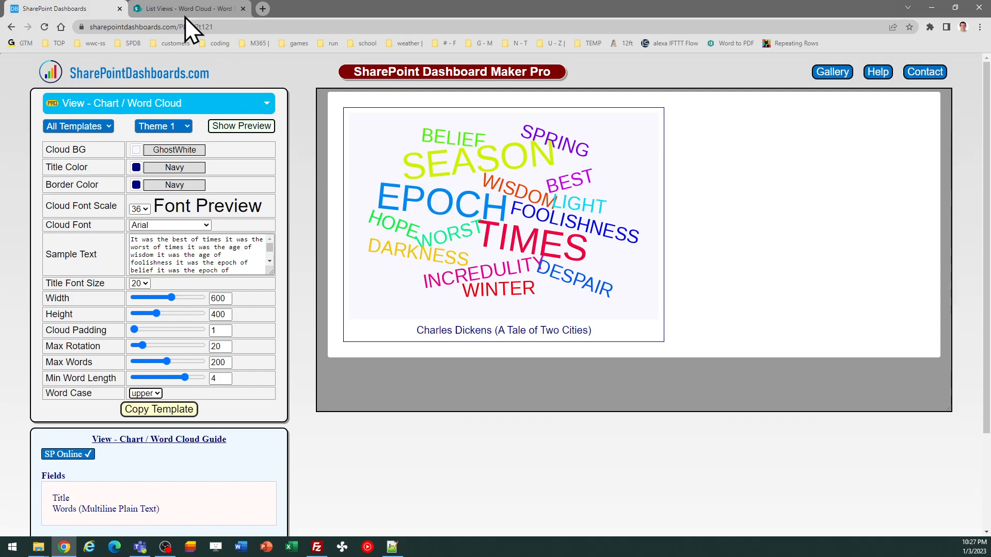
pyautogui.click(187, 8)
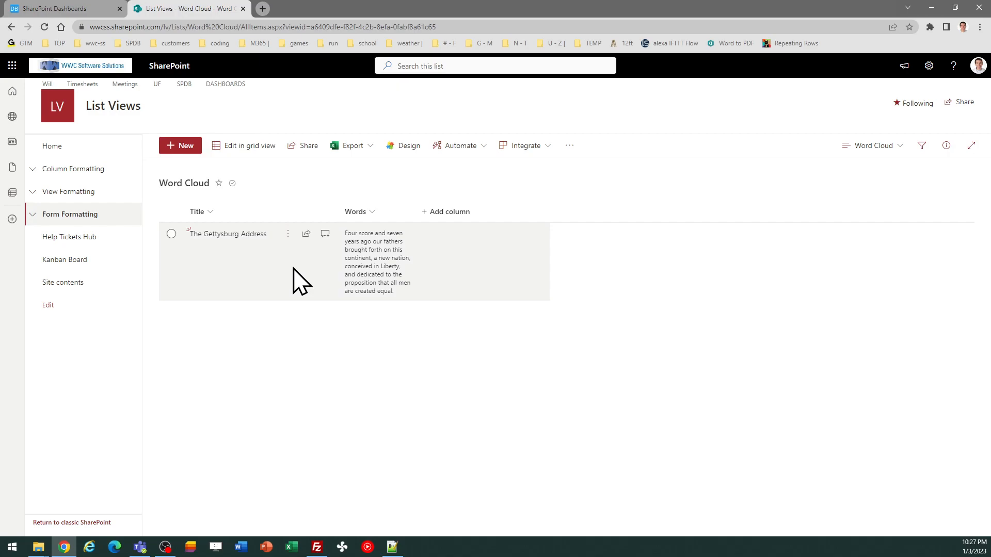
pyautogui.moveTo(271, 260)
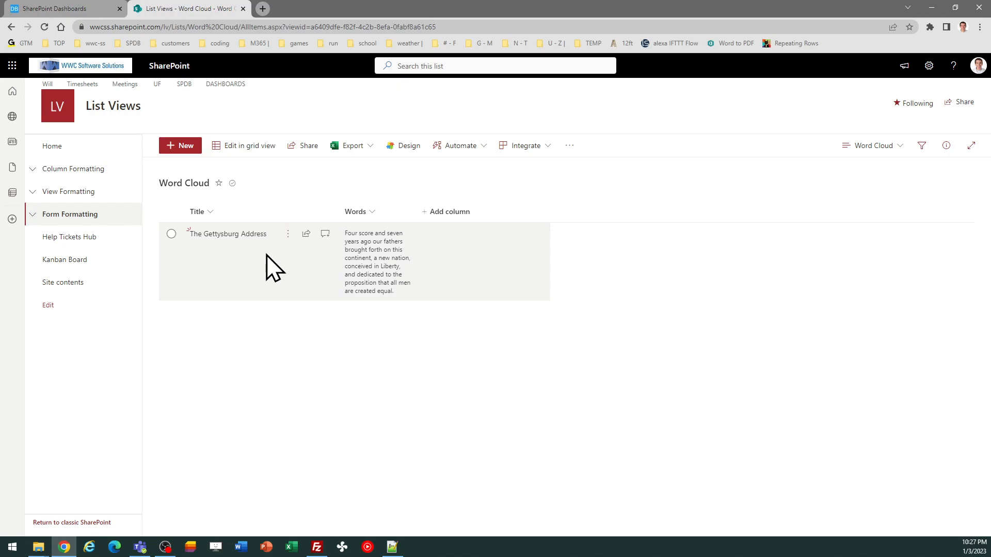
pyautogui.moveTo(269, 259)
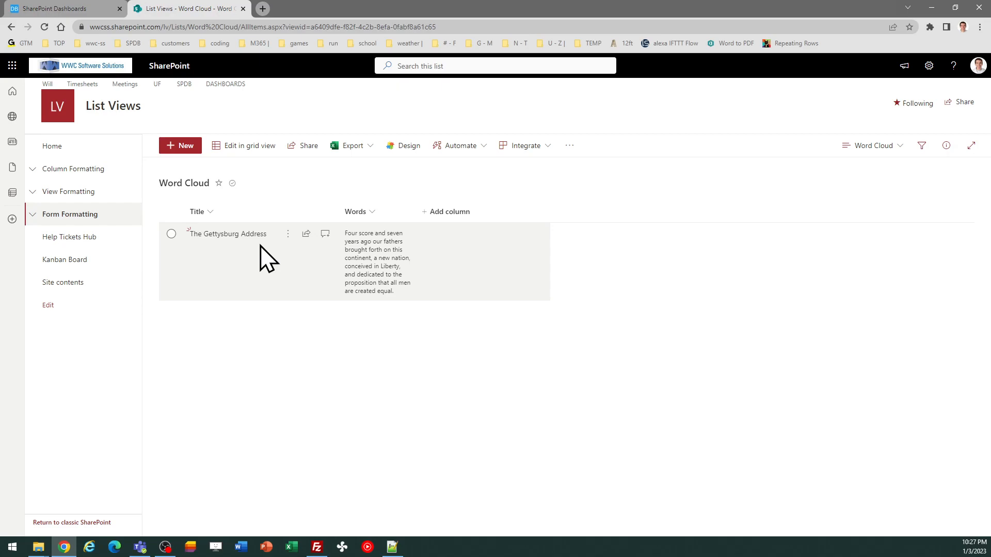
pyautogui.moveTo(374, 268)
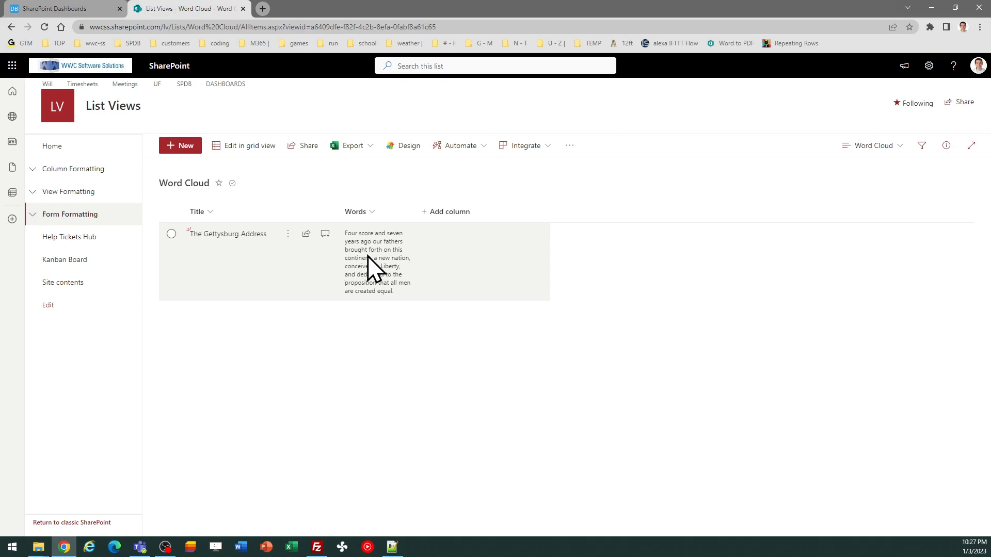
pyautogui.moveTo(392, 294)
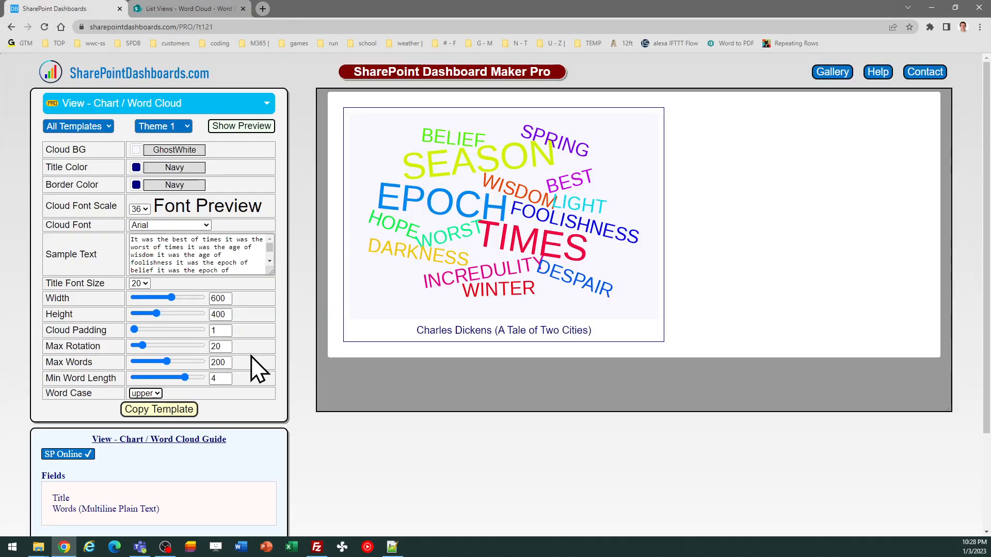
# Step: Copy the uppercase word cloud template, dismiss the instructions, and switch to the SharePoint list
pyautogui.click(159, 409)
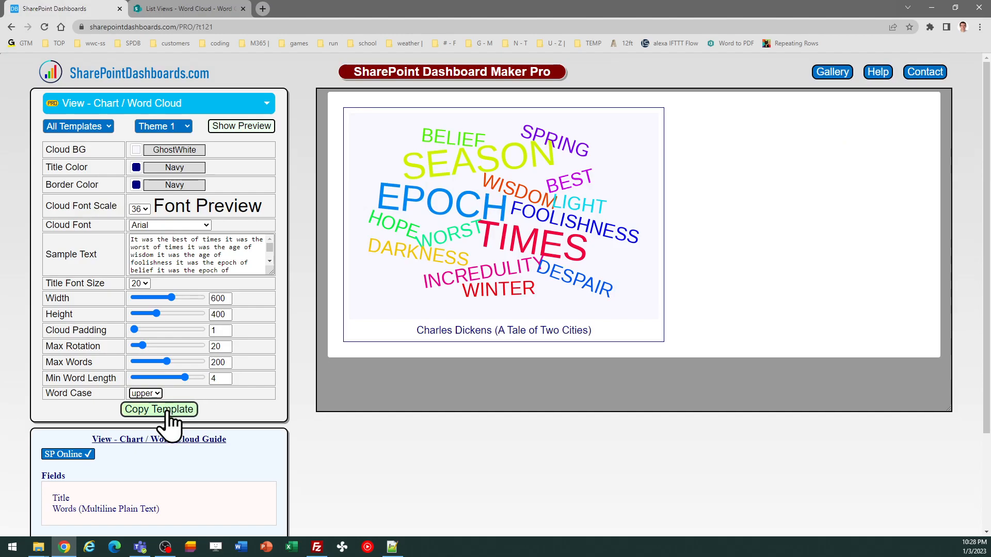
pyautogui.click(159, 409)
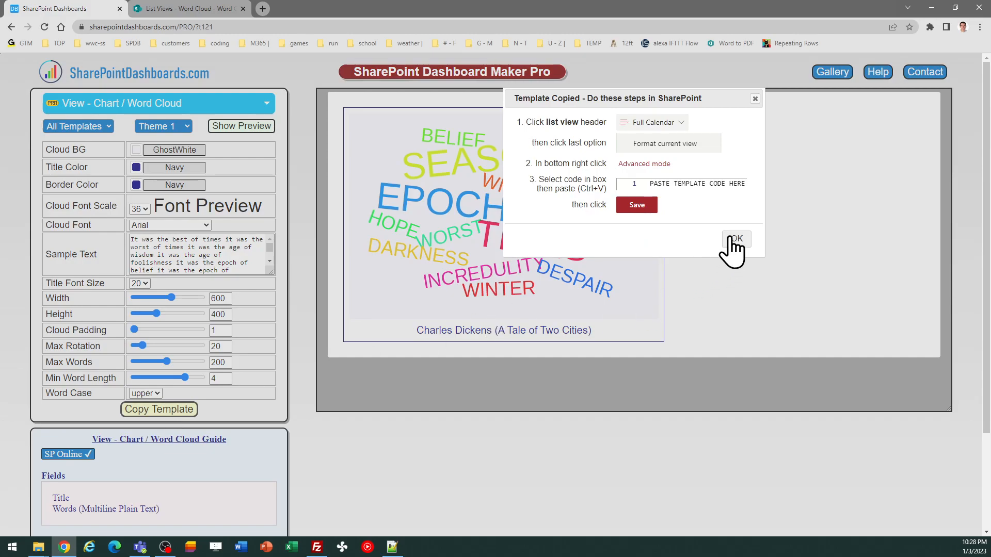
pyautogui.click(734, 240)
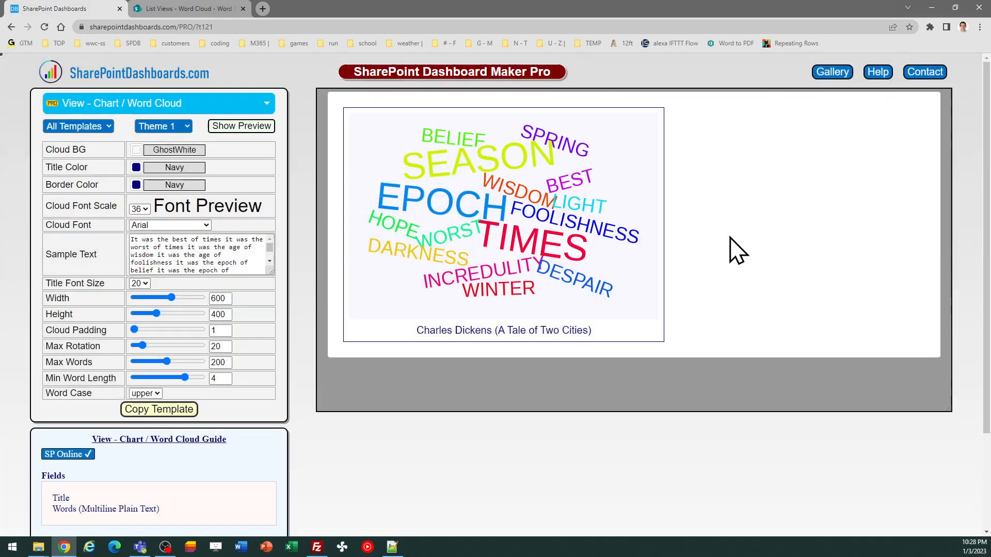
pyautogui.click(184, 8)
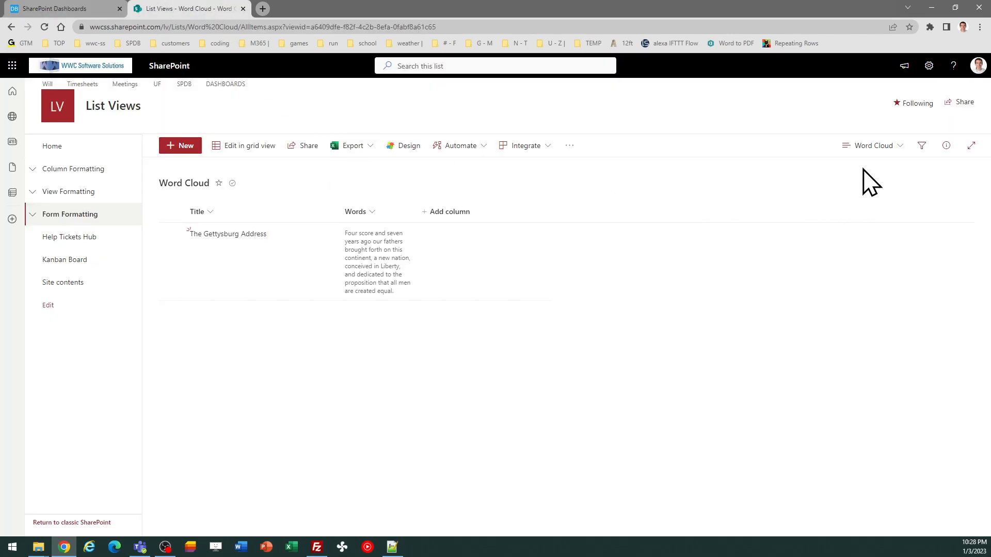
# Step: Paste the word cloud JSON into Format current view and save the Word Cloud view
pyautogui.click(874, 146)
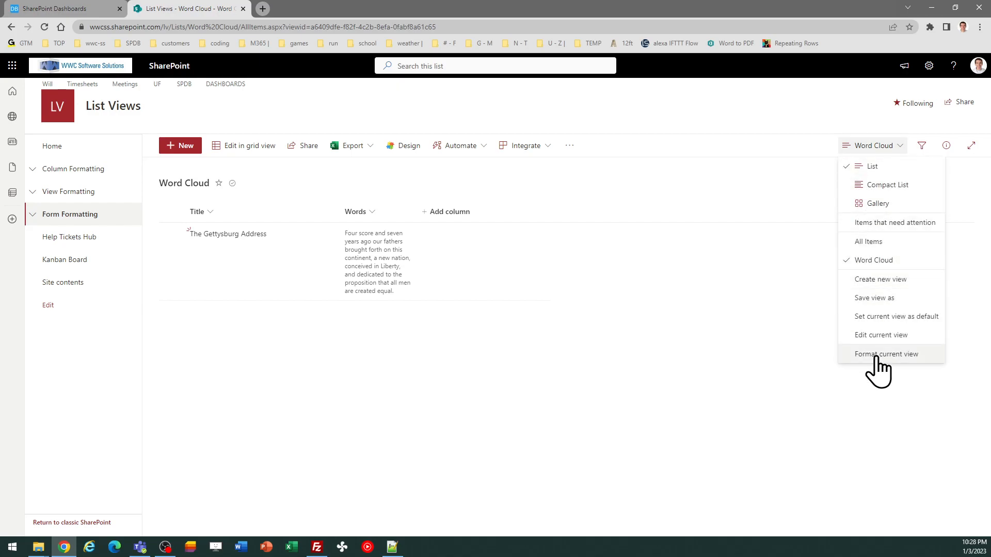
pyautogui.click(886, 354)
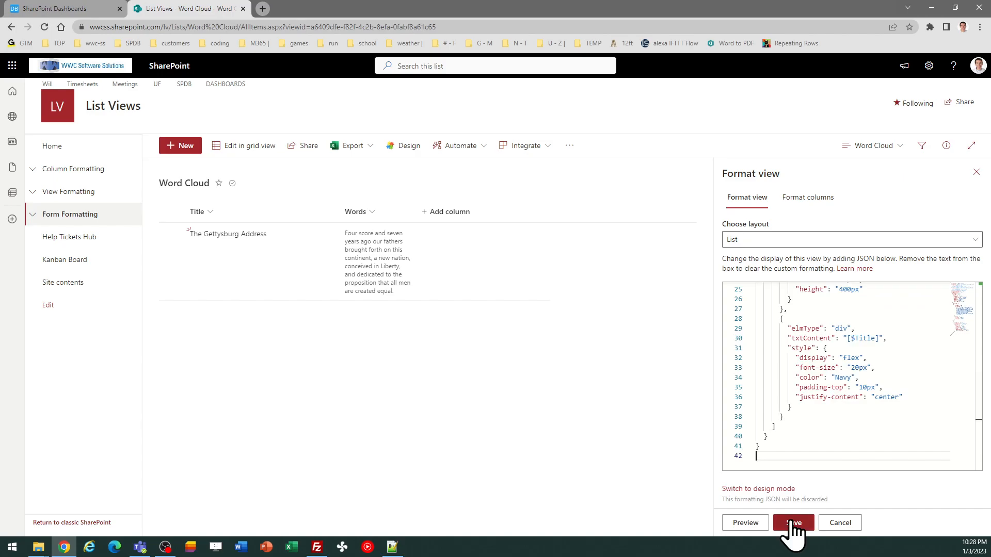
pyautogui.click(792, 522)
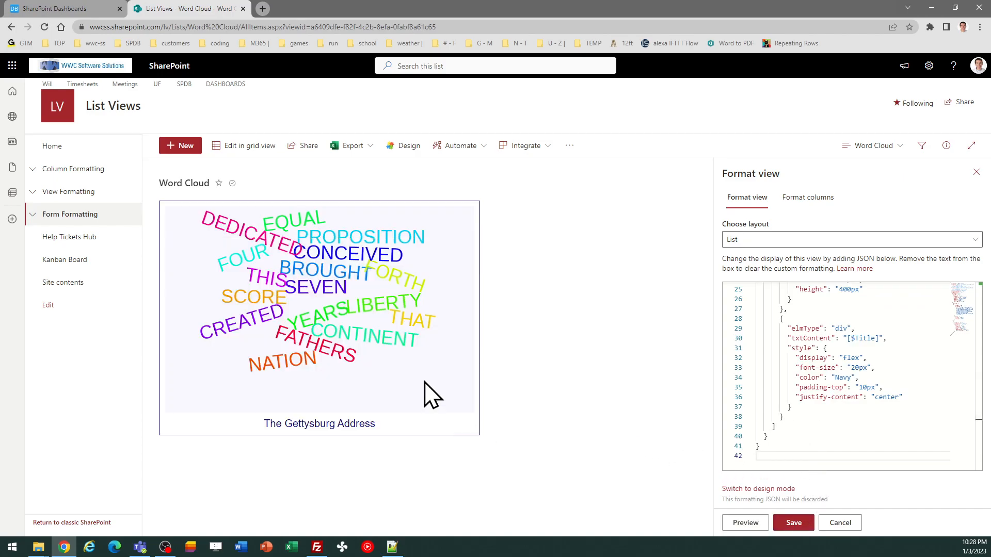
pyautogui.moveTo(428, 390)
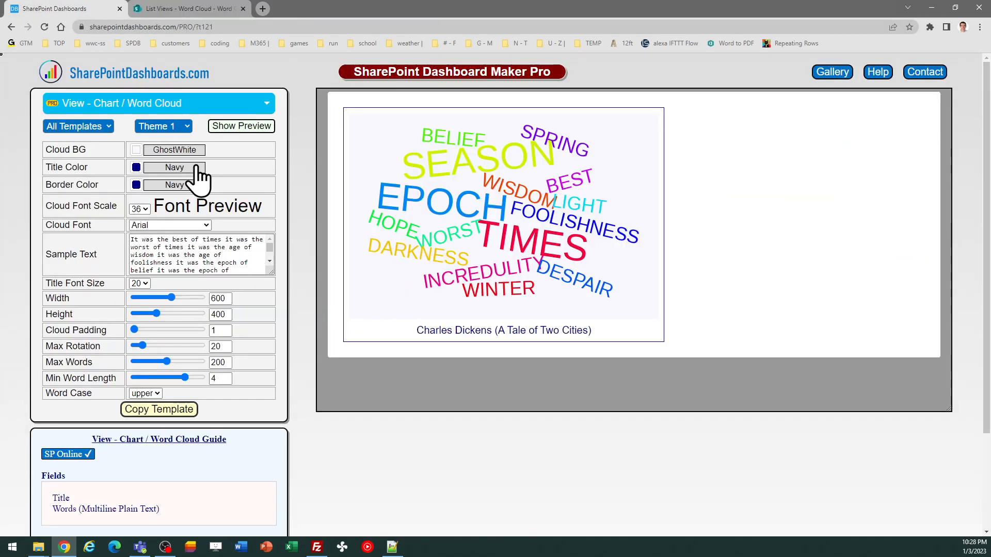
pyautogui.moveTo(190, 174)
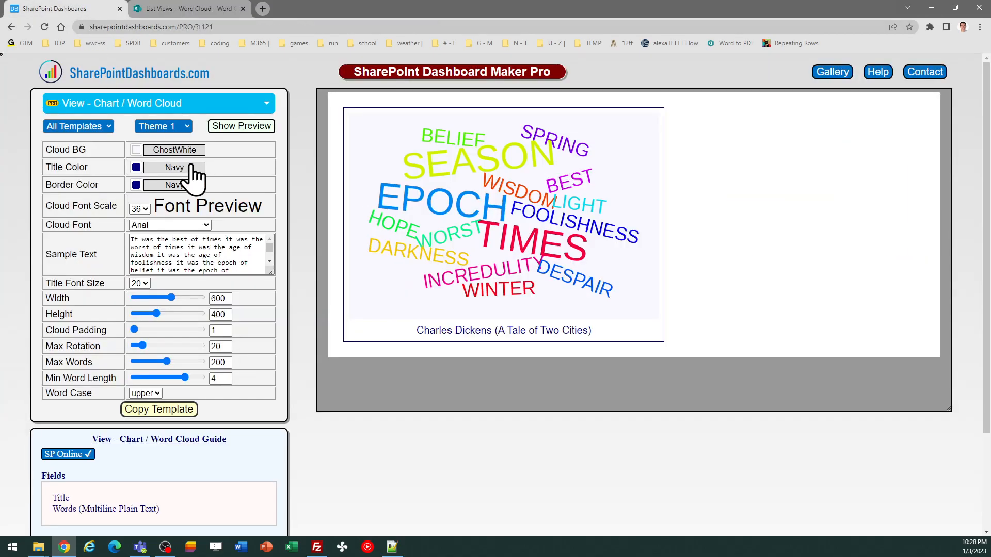
# Step: Set Cloud BG to HoneyDew, refresh the preview, and set Word Case to none
pyautogui.click(137, 150)
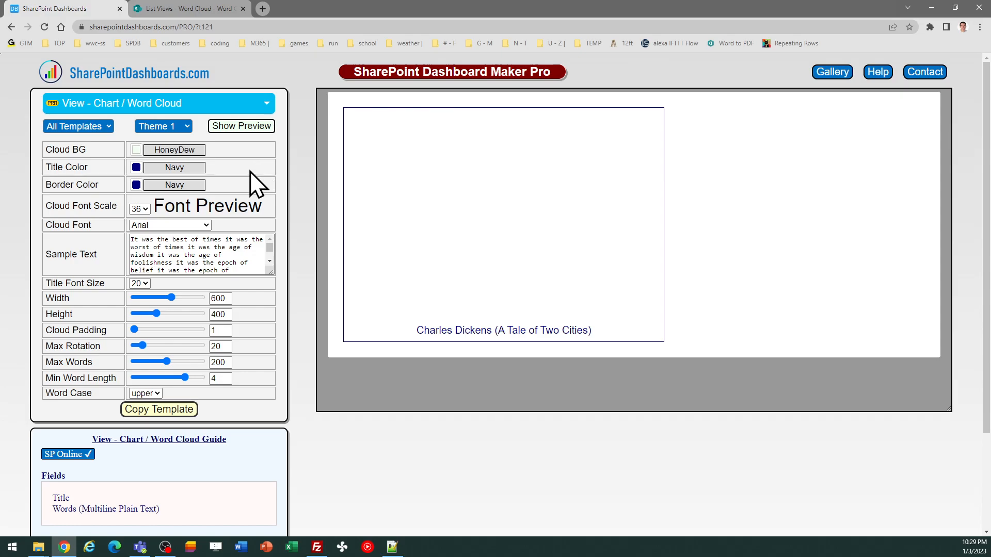
pyautogui.click(241, 125)
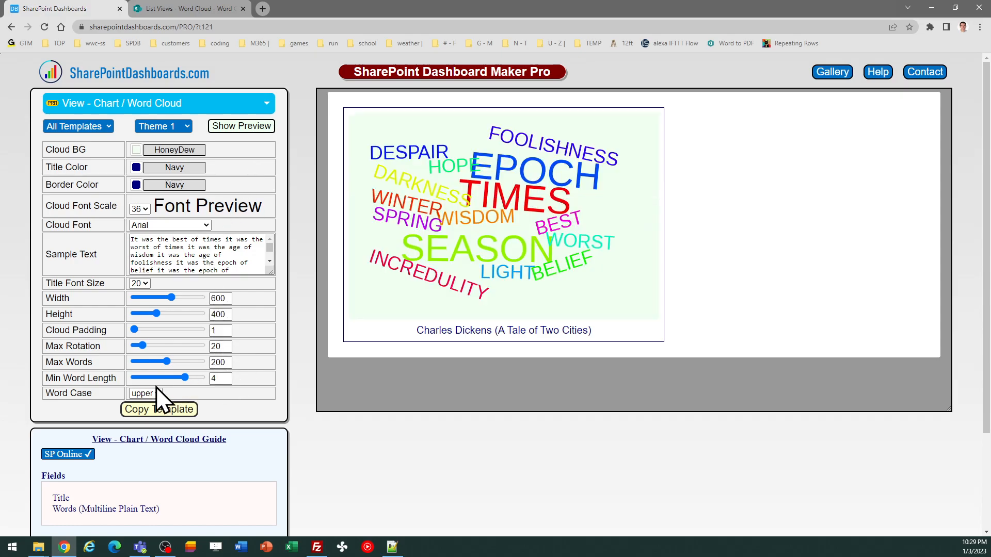
pyautogui.click(144, 393)
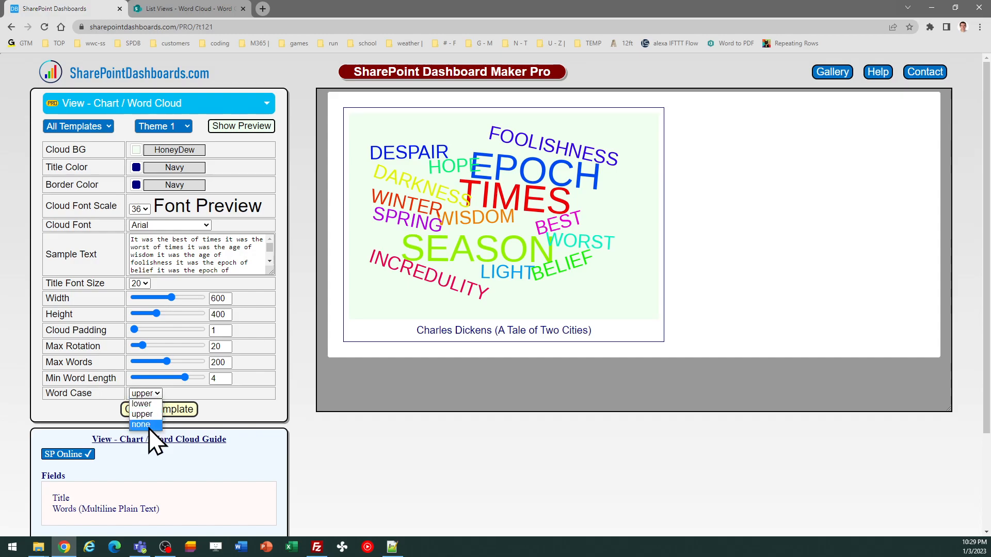
pyautogui.click(140, 425)
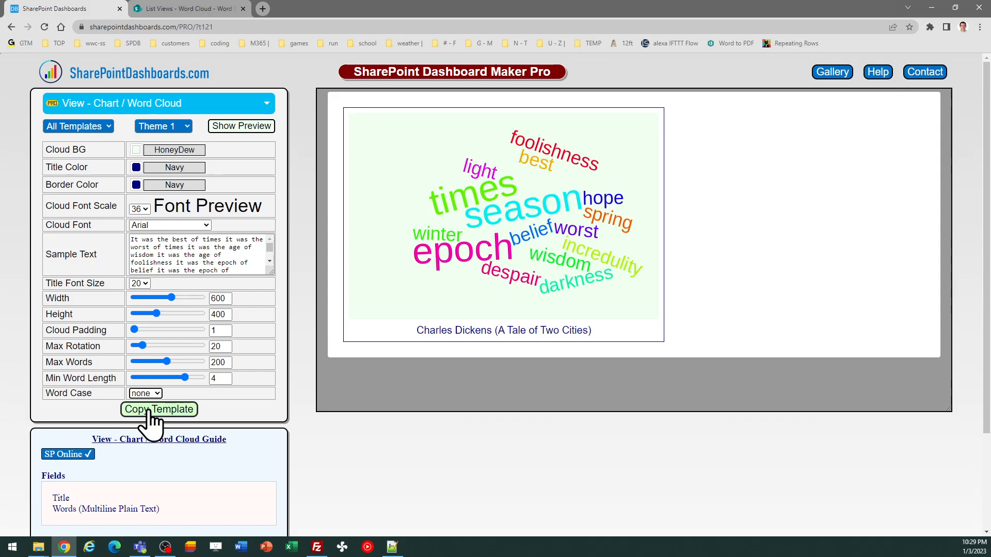
# Step: Copy the updated template and switch back to the SharePoint list
pyautogui.click(159, 410)
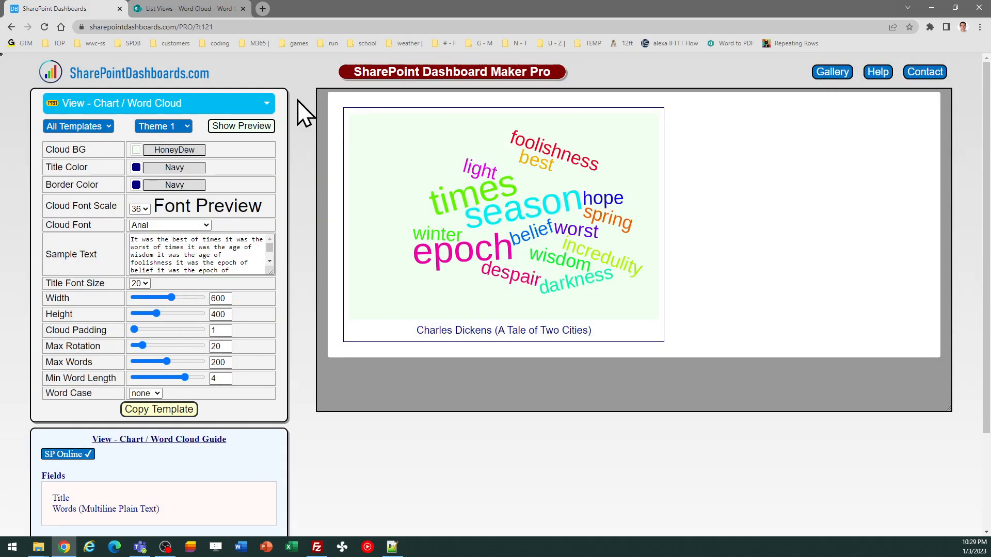
pyautogui.click(187, 9)
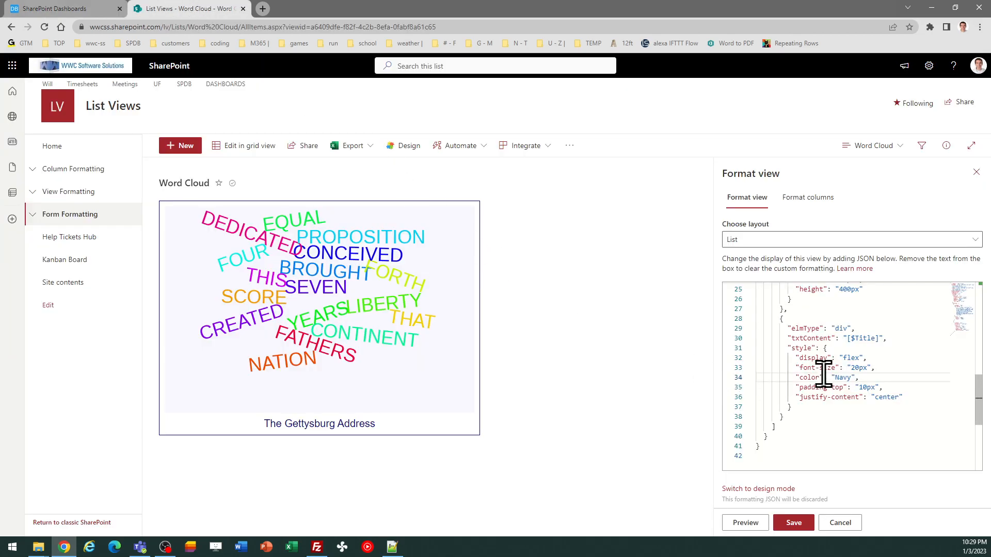
# Step: Paste the HoneyDew original-case template over the existing code and save the view
pyautogui.click(793, 522)
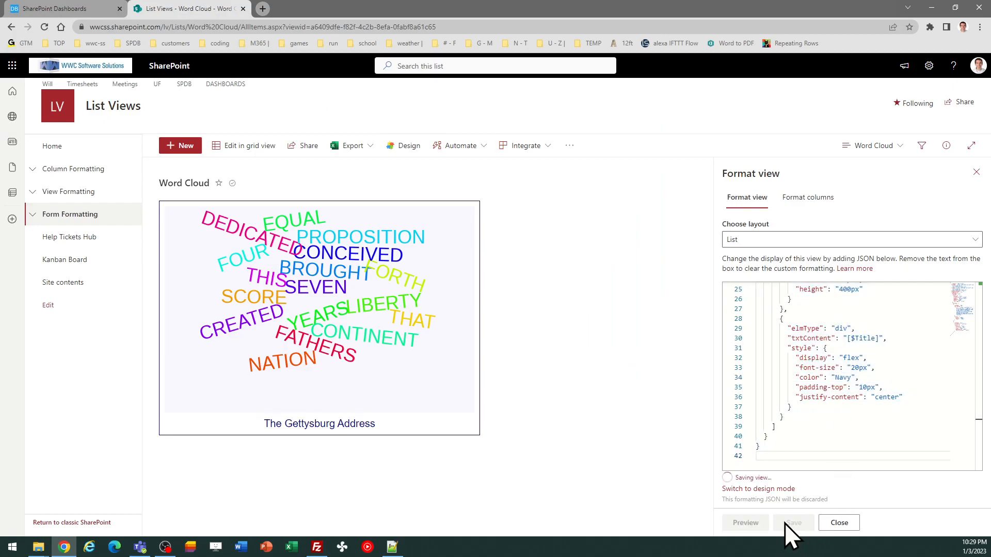
pyautogui.click(792, 523)
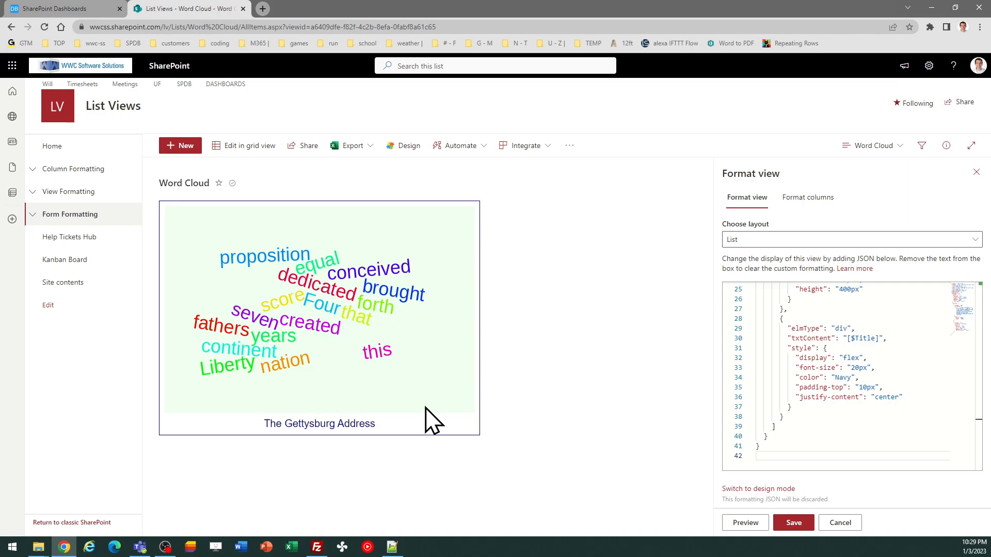
pyautogui.moveTo(975, 171)
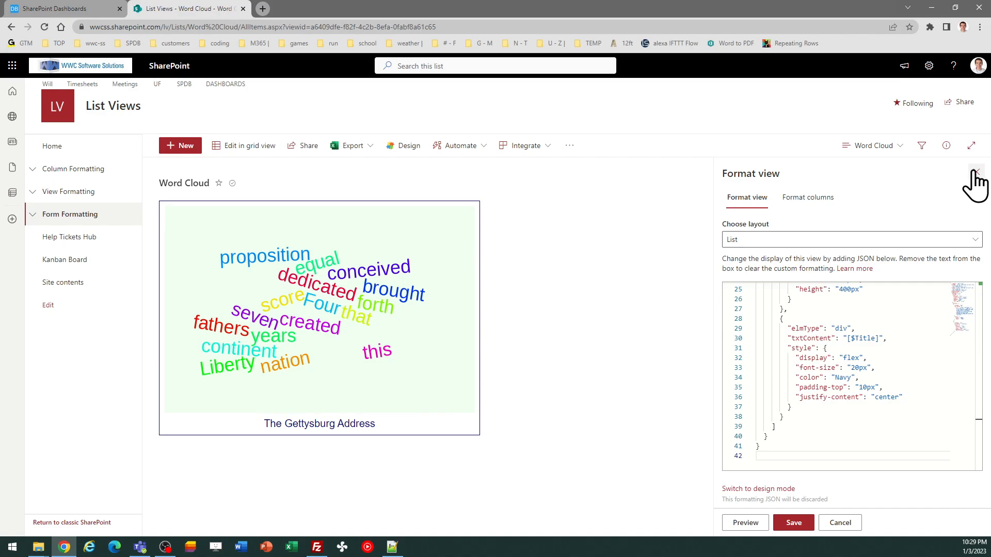
pyautogui.moveTo(973, 184)
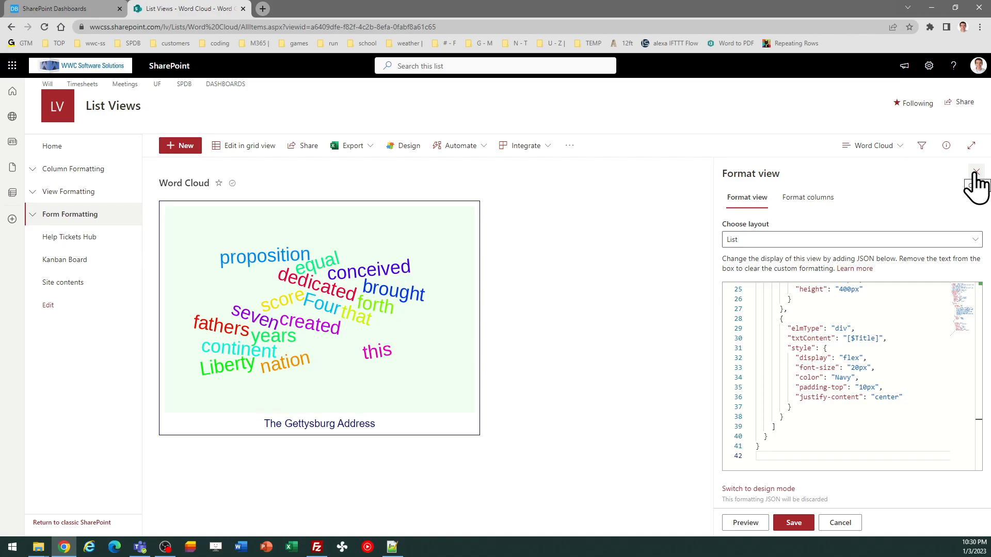
# Step: Close formatting, compare All Items with the Word Cloud view, then return to the dashboard maker
pyautogui.click(874, 145)
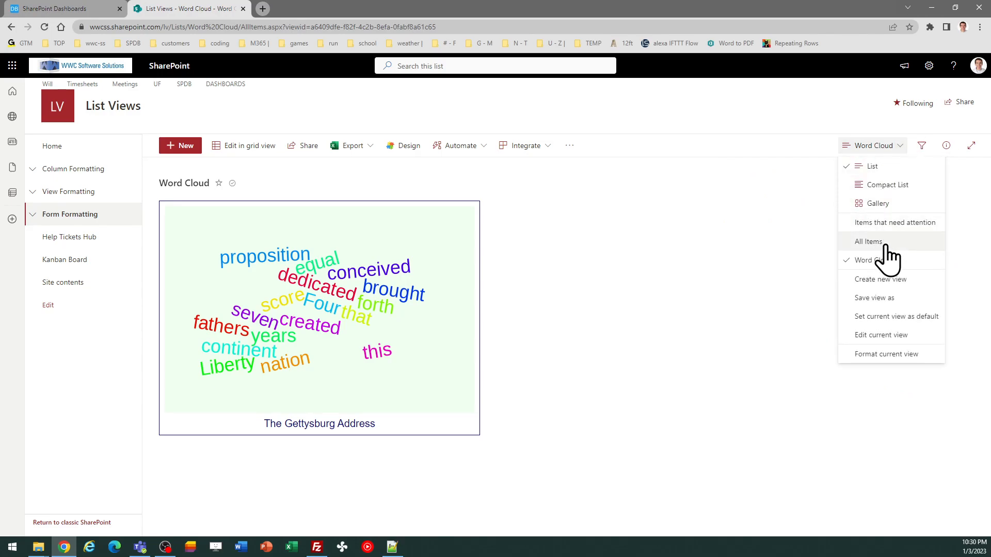
pyautogui.click(869, 241)
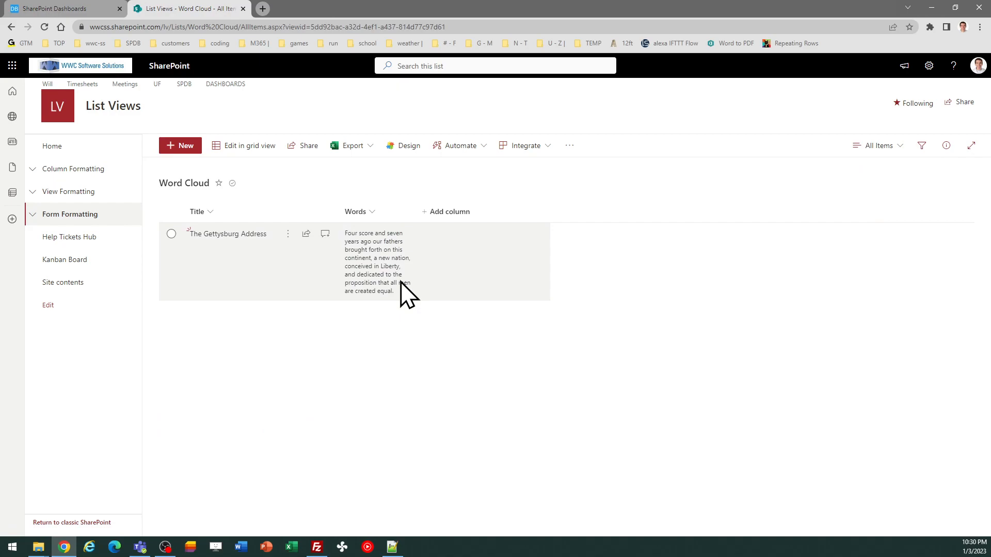
pyautogui.click(878, 145)
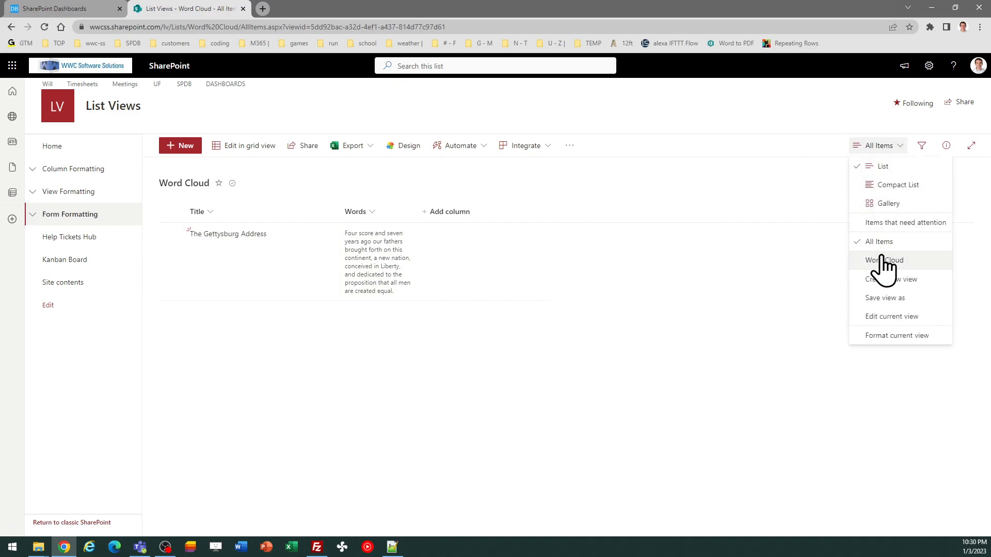
pyautogui.click(883, 260)
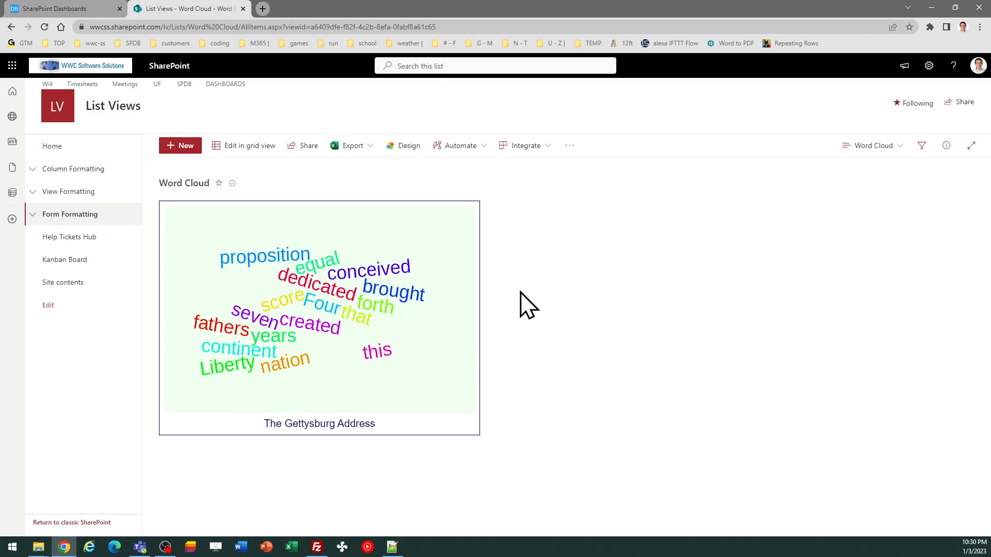
pyautogui.moveTo(520, 305)
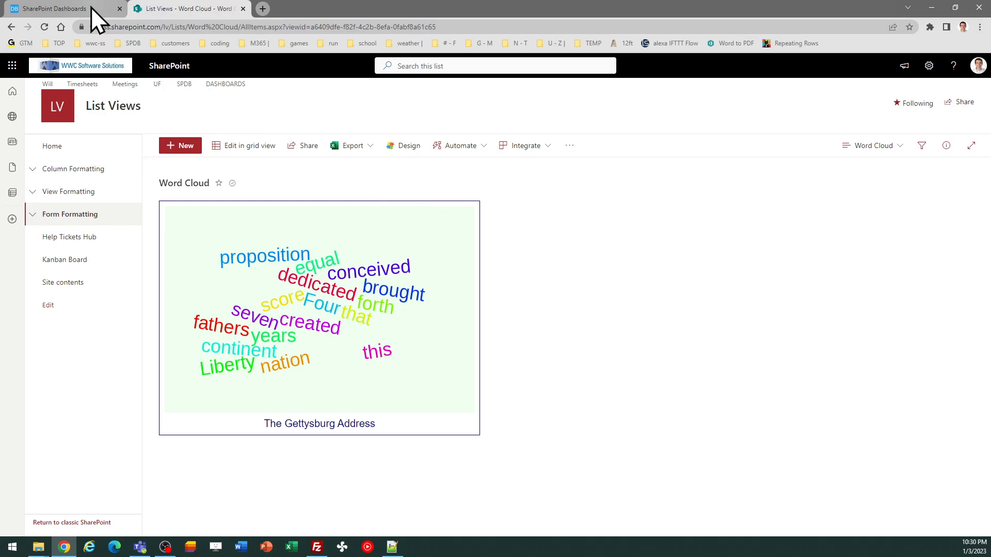
pyautogui.click(51, 8)
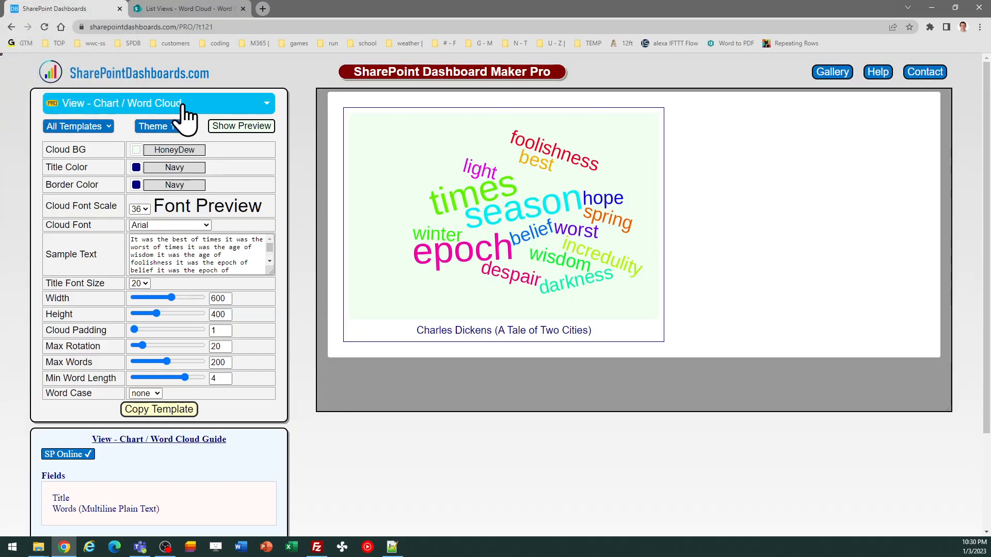